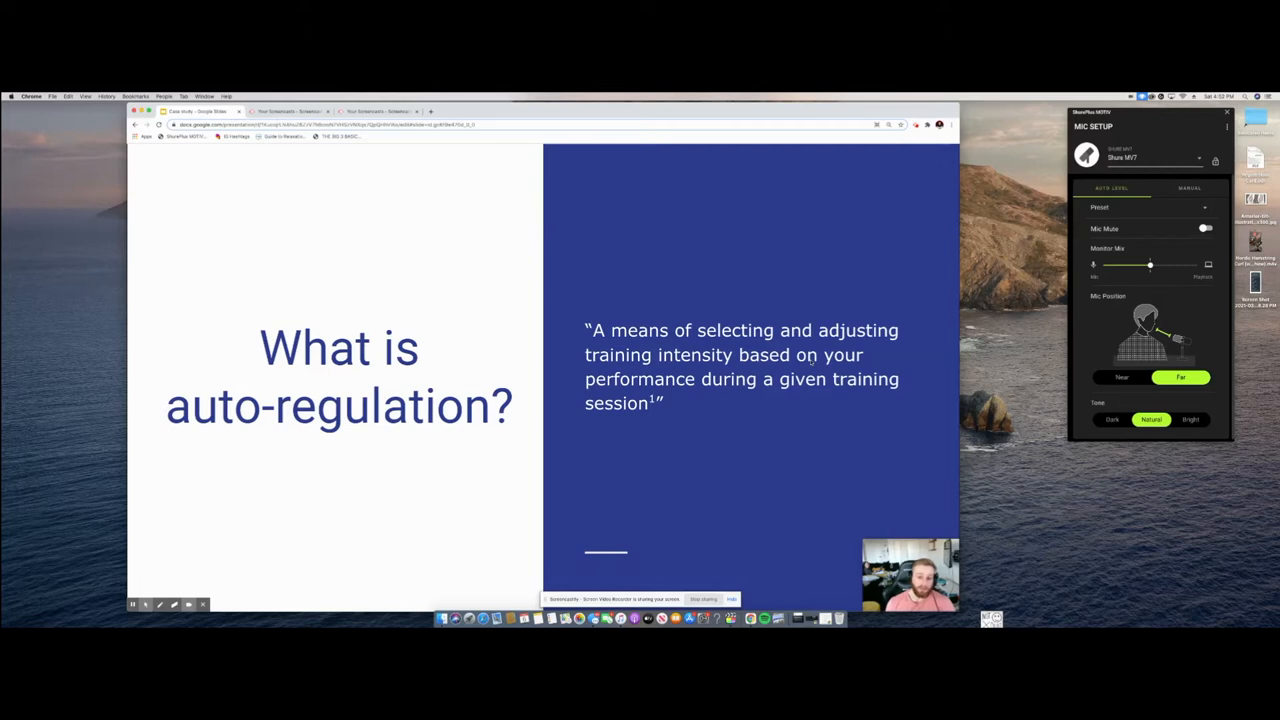
- Advance from the Enter RPE slide to the RPE 5–9 timeline scale slide
key(right)
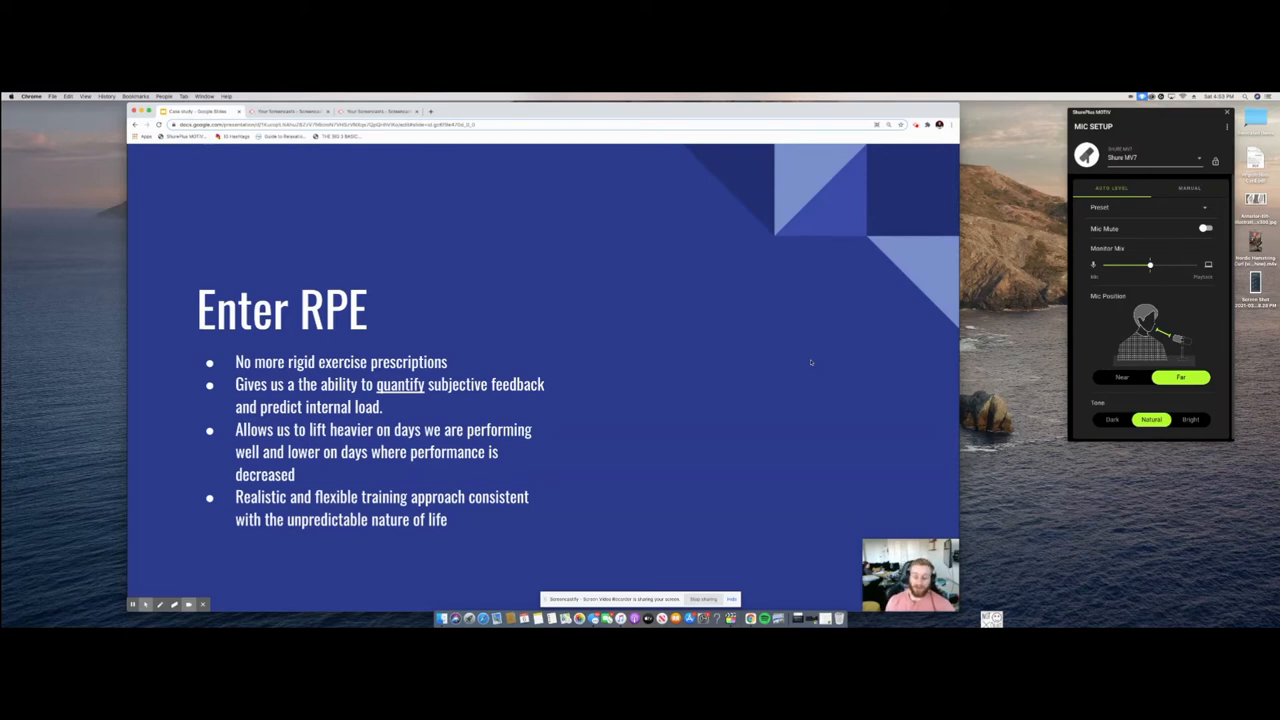
key(right)
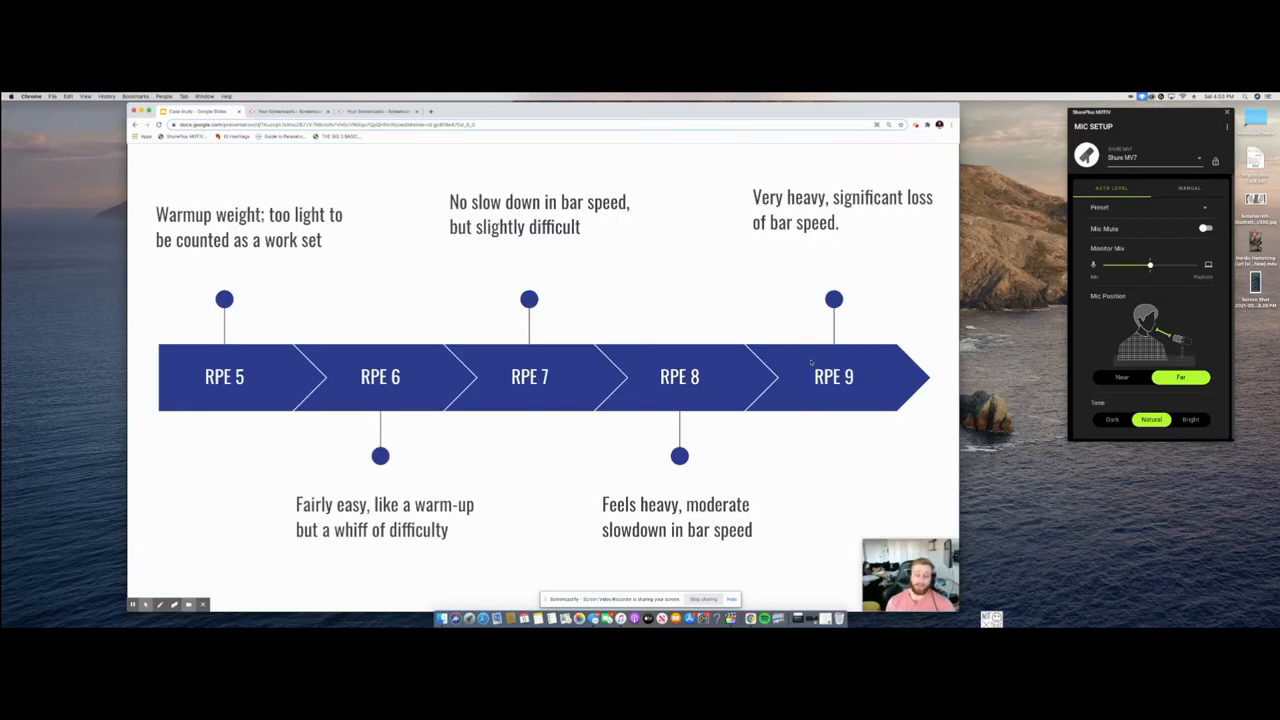